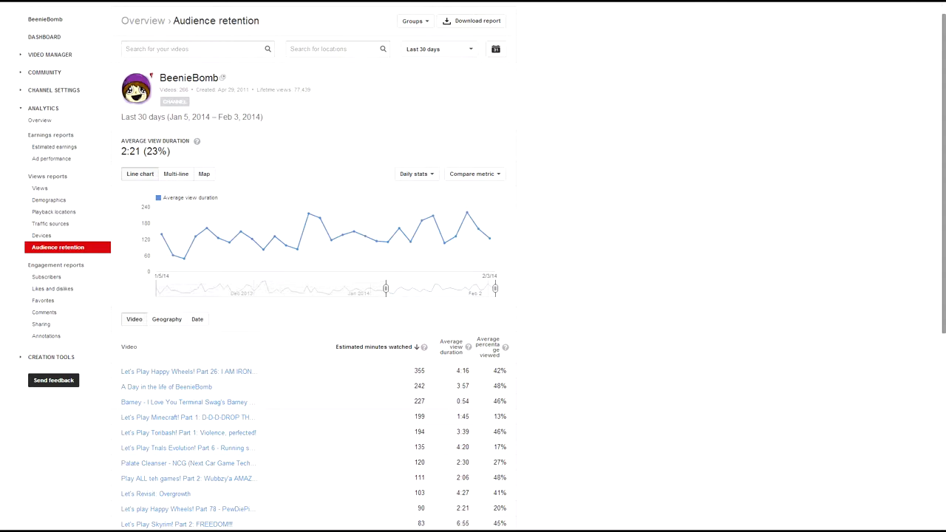
Step: Page the retention table forward twice, past videos 26–50 to the next 25 videos
{"action": "scroll", "scroll_direction": "down", "scroll_amount": 3}
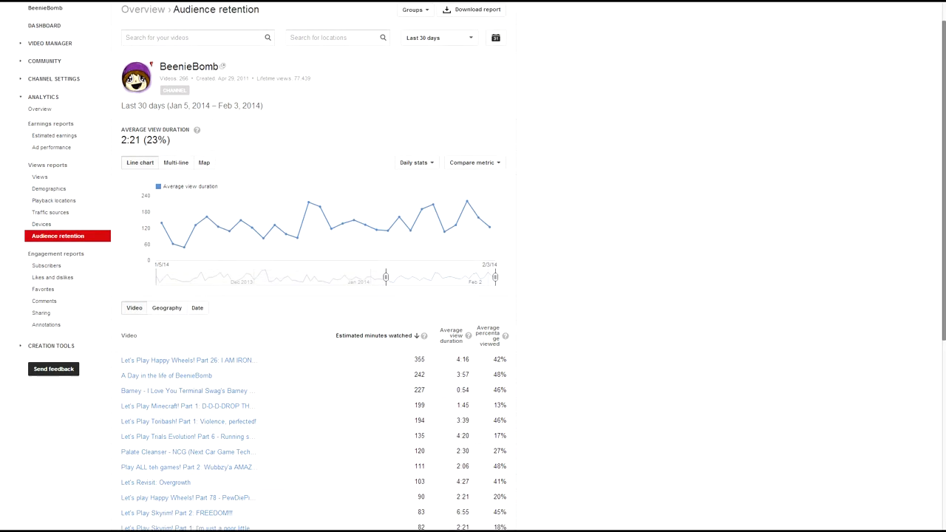
{"action": "scroll", "scroll_direction": "down", "scroll_amount": 3}
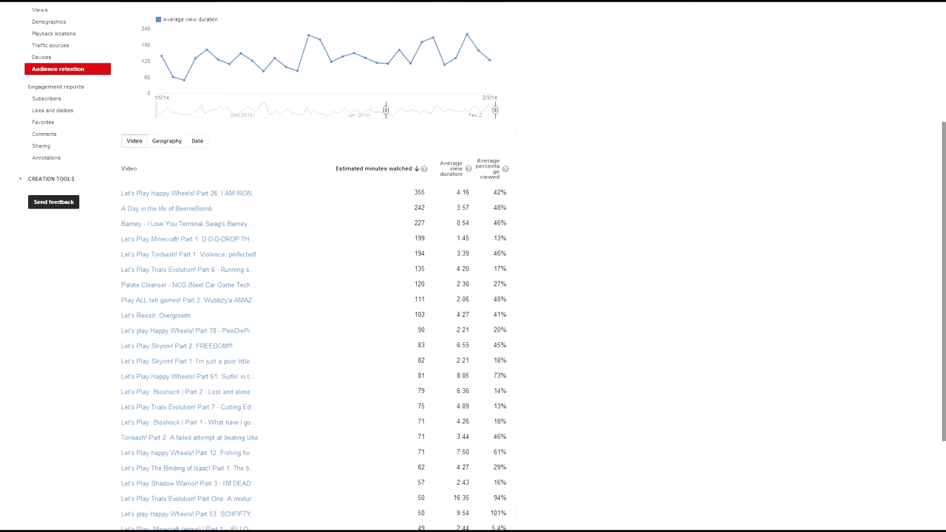
{"action": "scroll", "scroll_direction": "down", "scroll_amount": 3}
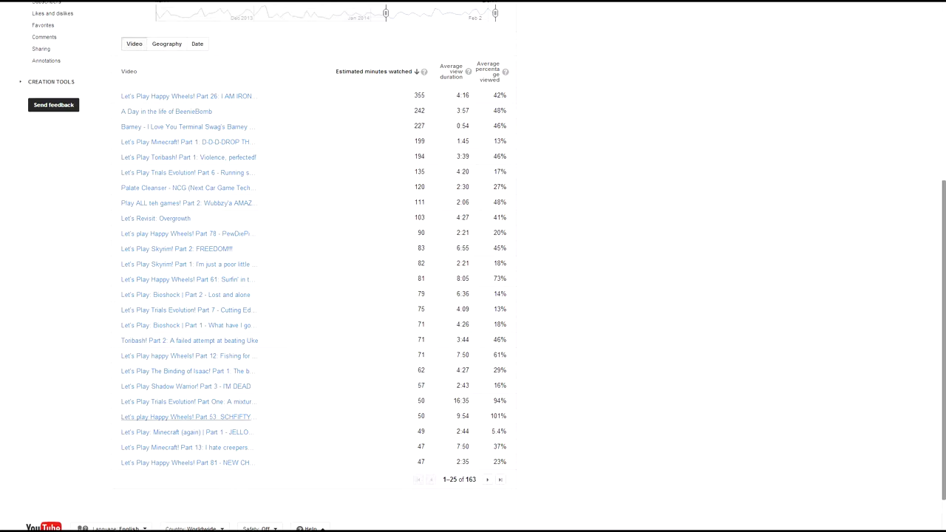
{"action": "mouse_move", "coordinate": [185, 417]}
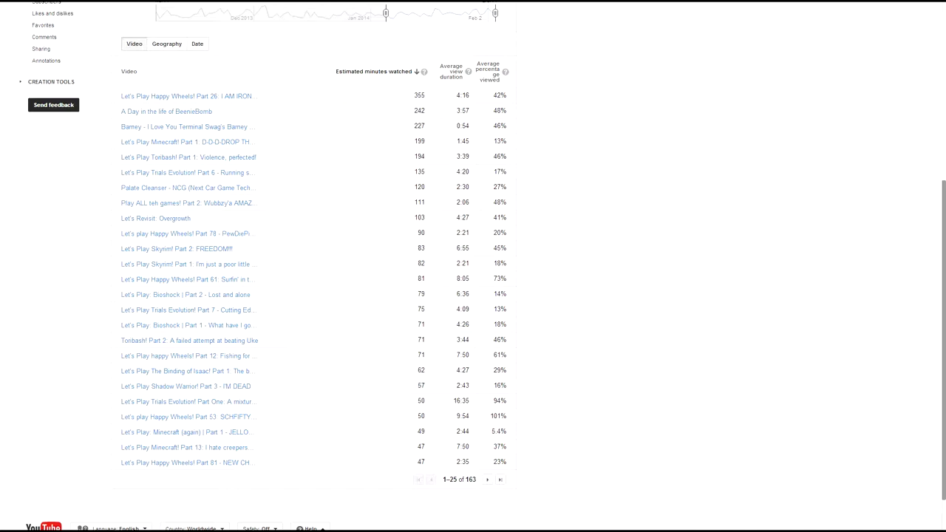
{"action": "mouse_move", "coordinate": [186, 326]}
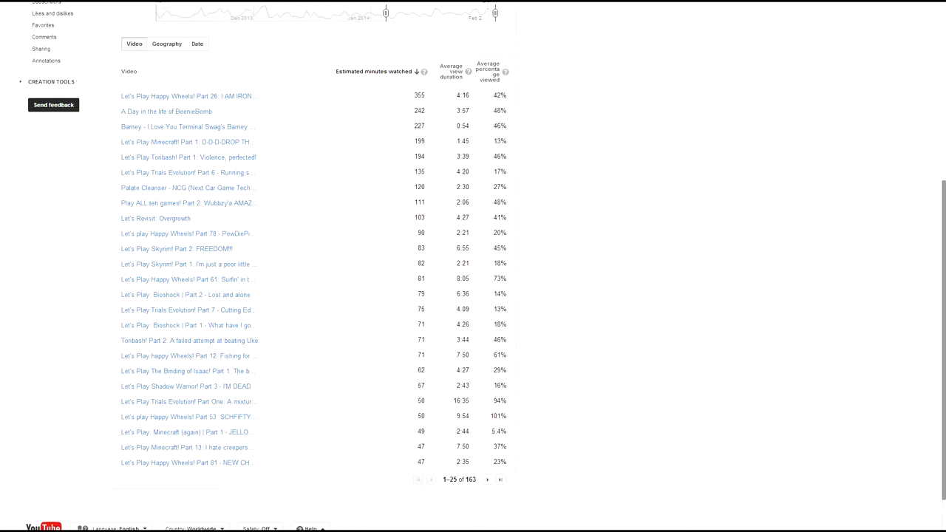
{"action": "mouse_move", "coordinate": [184, 294]}
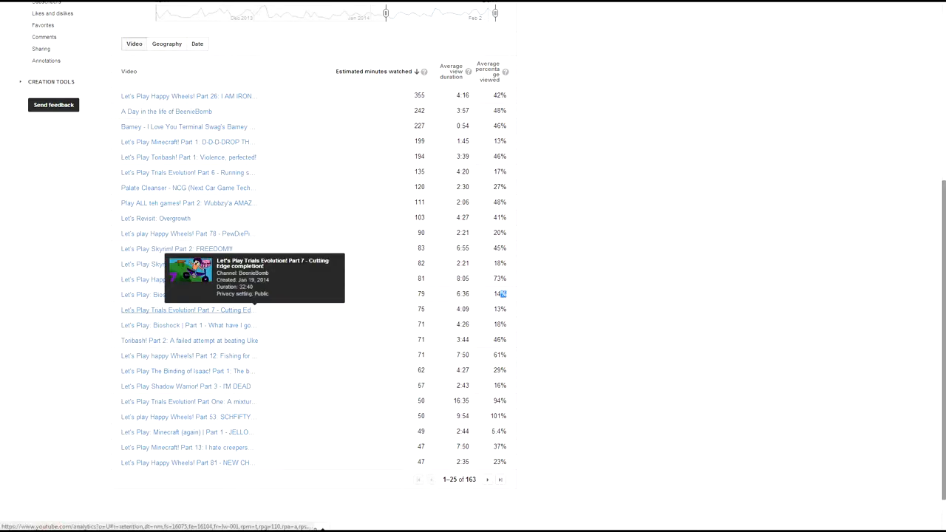
{"action": "mouse_move", "coordinate": [185, 294]}
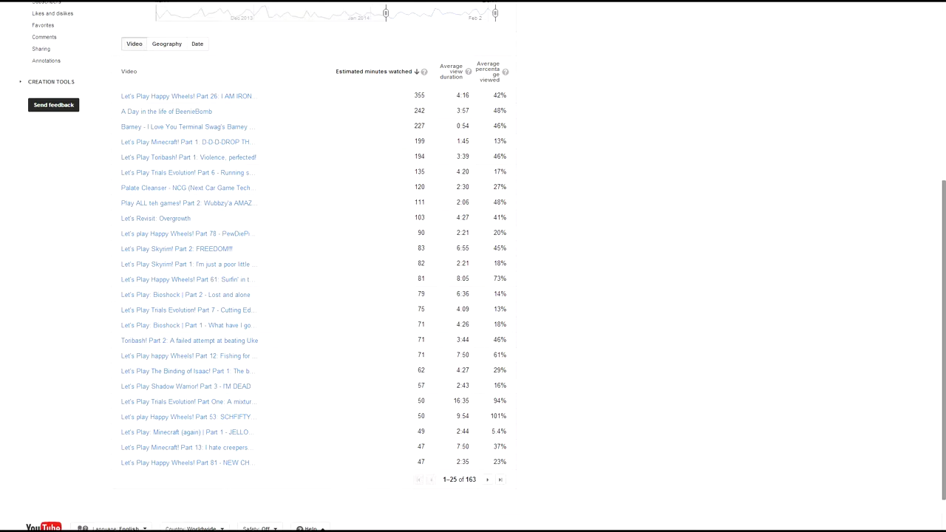
{"action": "left_click", "coordinate": [488, 479]}
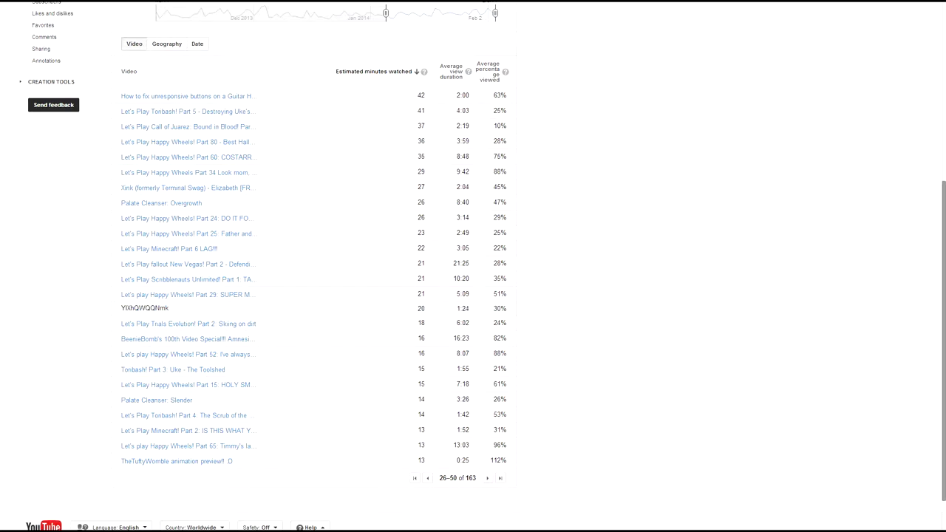
{"action": "mouse_move", "coordinate": [176, 461]}
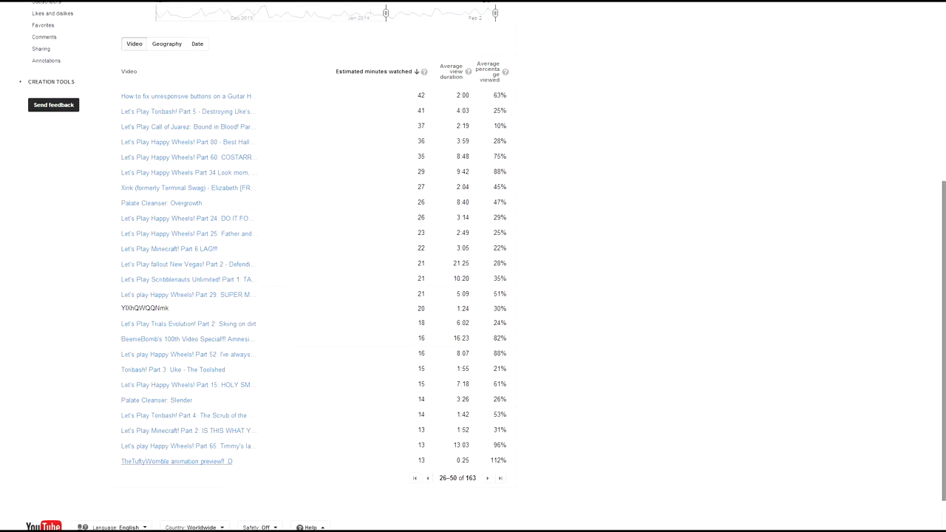
{"action": "mouse_move", "coordinate": [176, 460]}
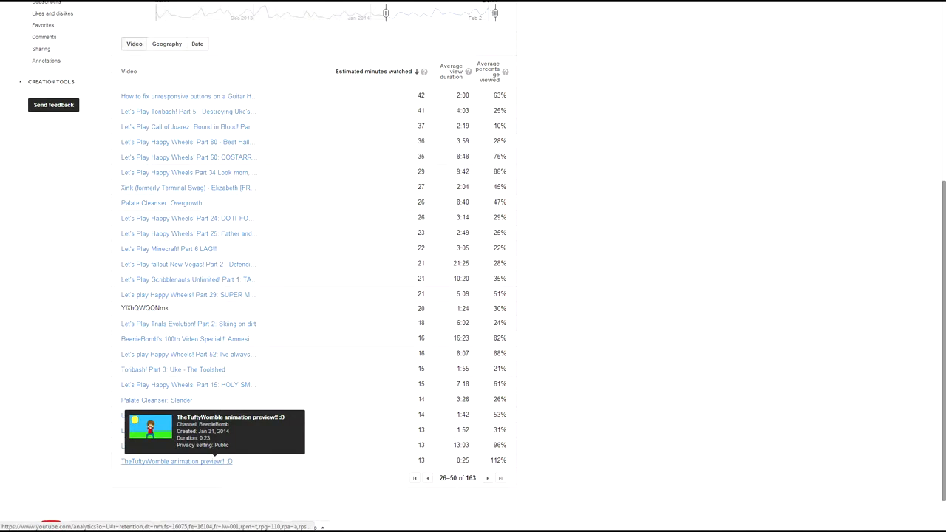
{"action": "mouse_move", "coordinate": [177, 462]}
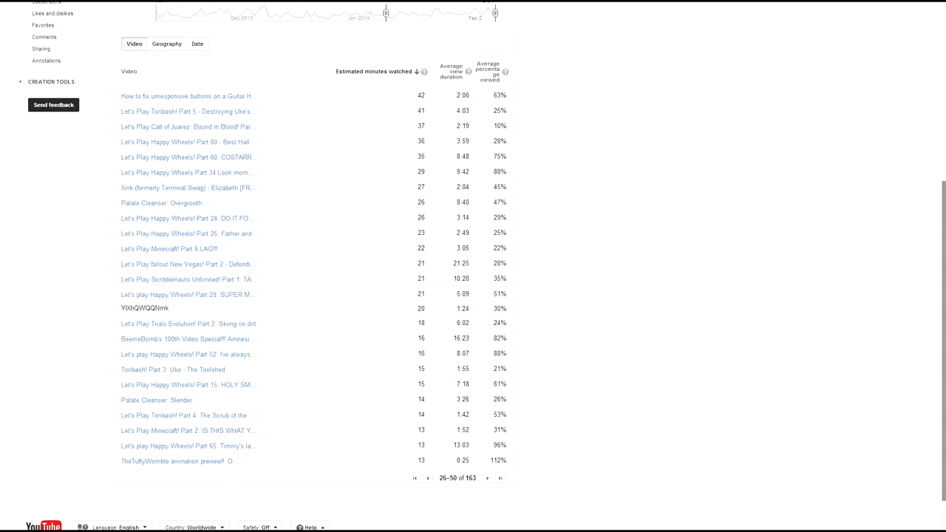
{"action": "mouse_move", "coordinate": [185, 339]}
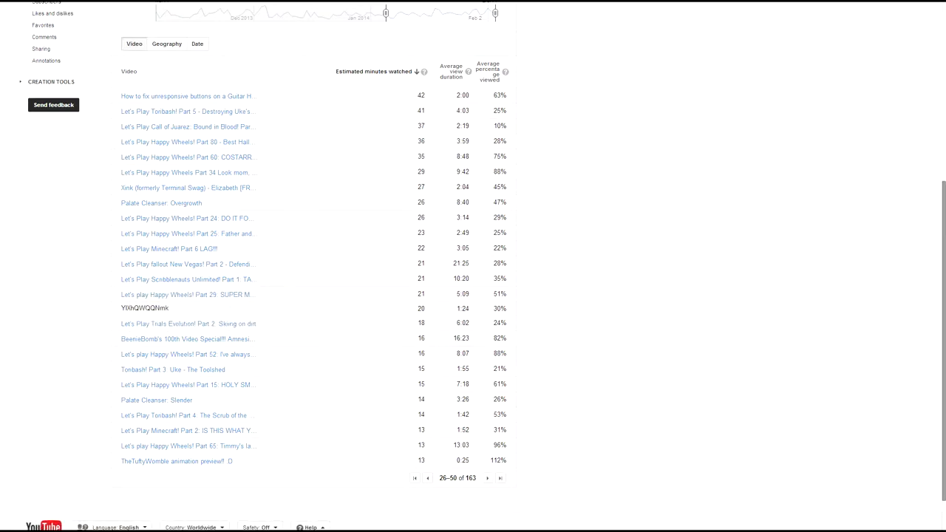
{"action": "mouse_move", "coordinate": [185, 355]}
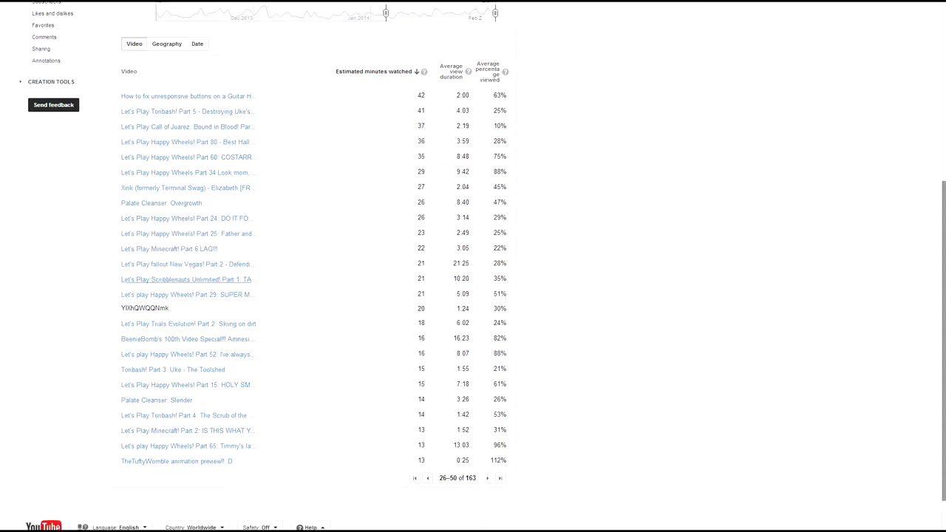
{"action": "mouse_move", "coordinate": [186, 279]}
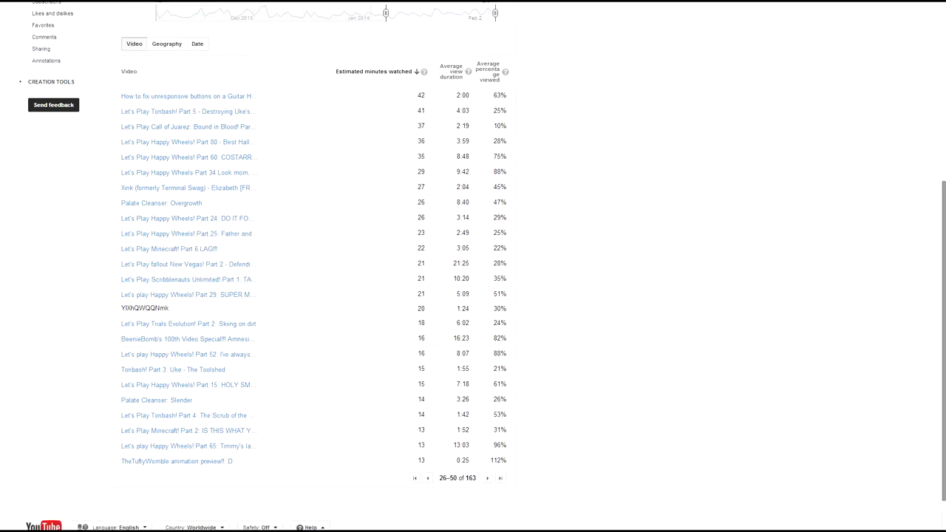
{"action": "mouse_move", "coordinate": [185, 263]}
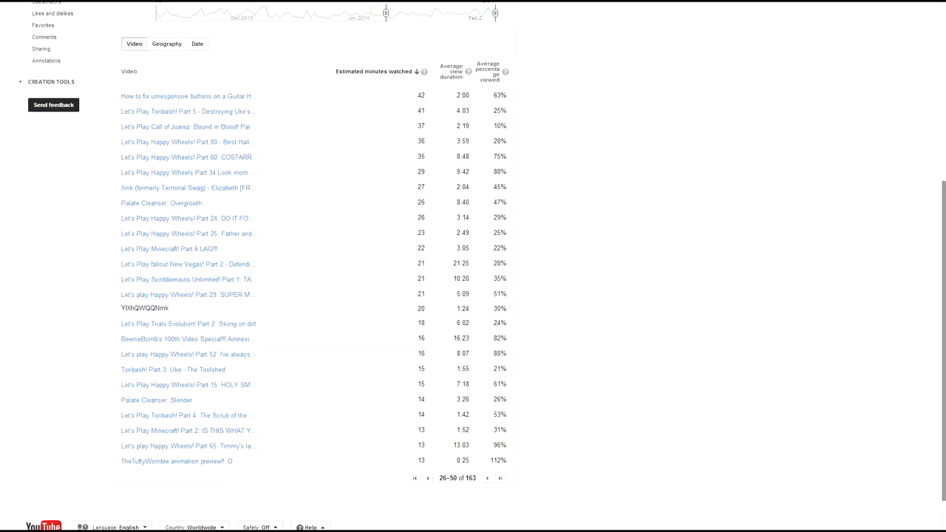
{"action": "mouse_move", "coordinate": [169, 249]}
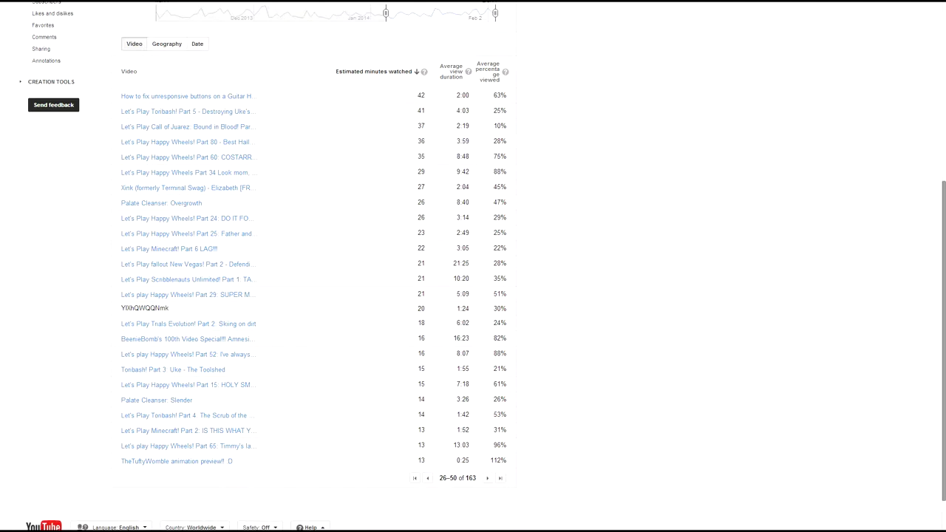
{"action": "scroll", "scroll_direction": "down", "scroll_amount": 3}
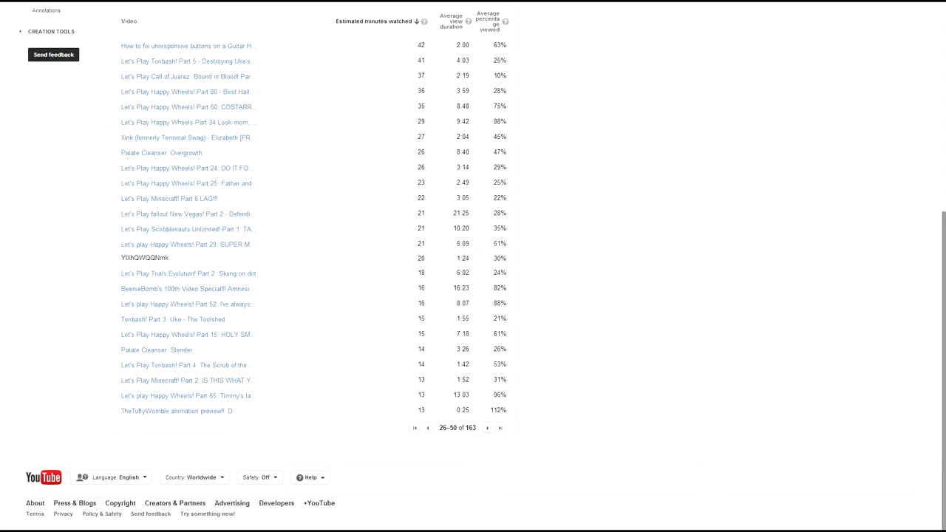
{"action": "left_click", "coordinate": [487, 429]}
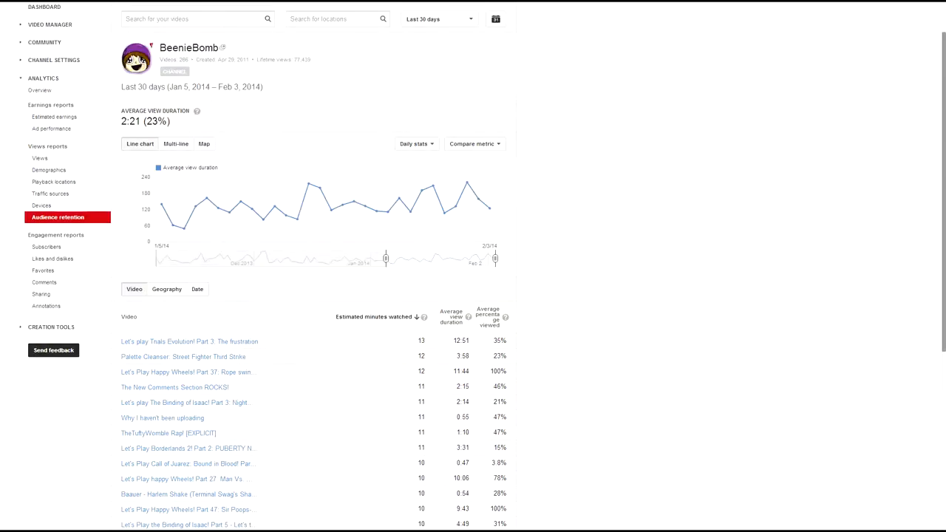
{"action": "scroll", "scroll_direction": "down", "scroll_amount": 3}
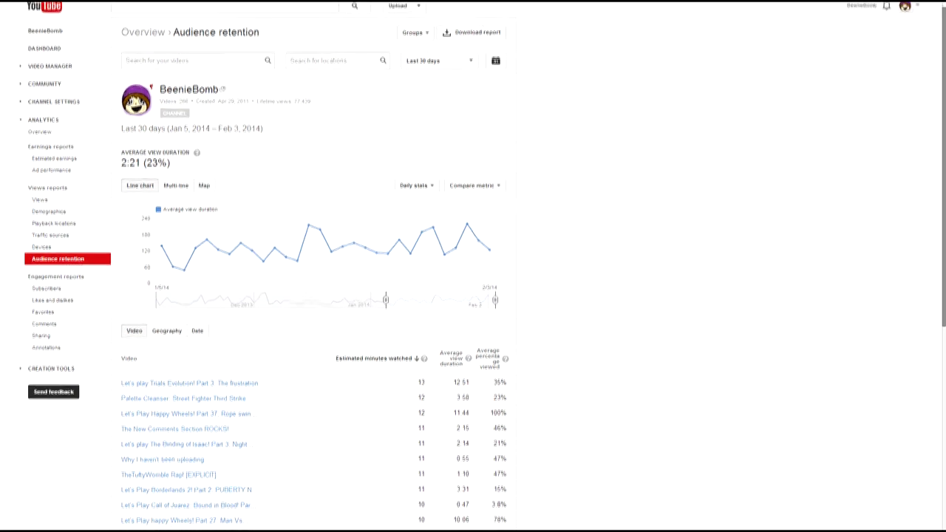
Step: Scroll down the retention report and bring the Audacity recording window to the front
{"action": "scroll", "scroll_direction": "down", "scroll_amount": 3}
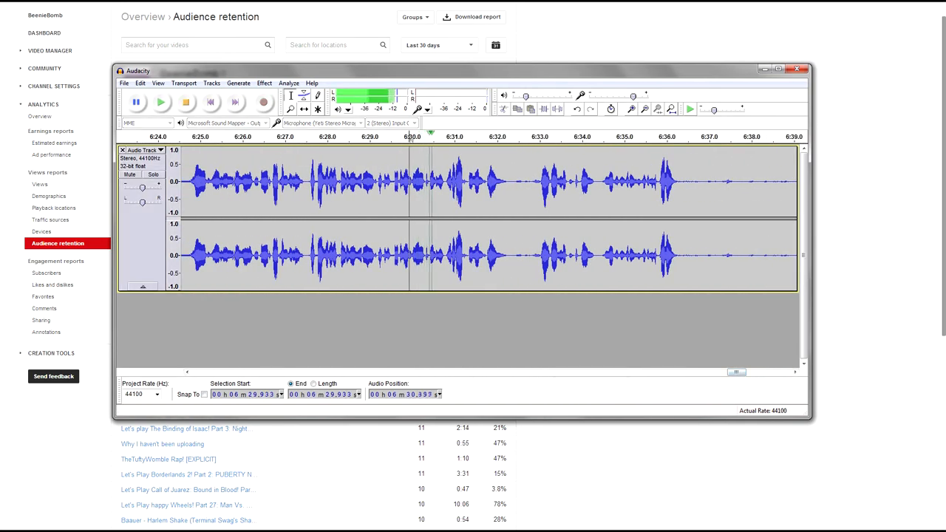
Step: Pause the Audacity recording, scroll the track view right, then stop recording
{"action": "left_click", "coordinate": [160, 102]}
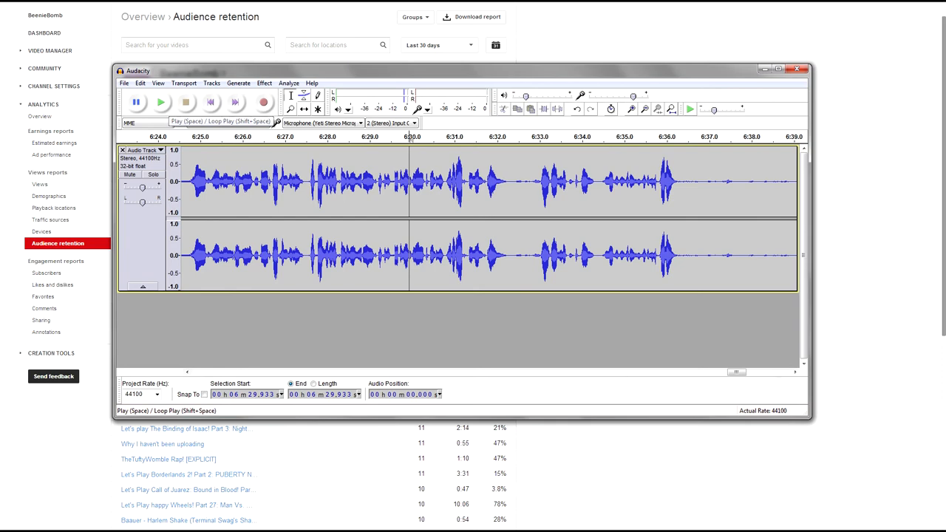
{"action": "scroll", "scroll_direction": "right", "scroll_amount": 3}
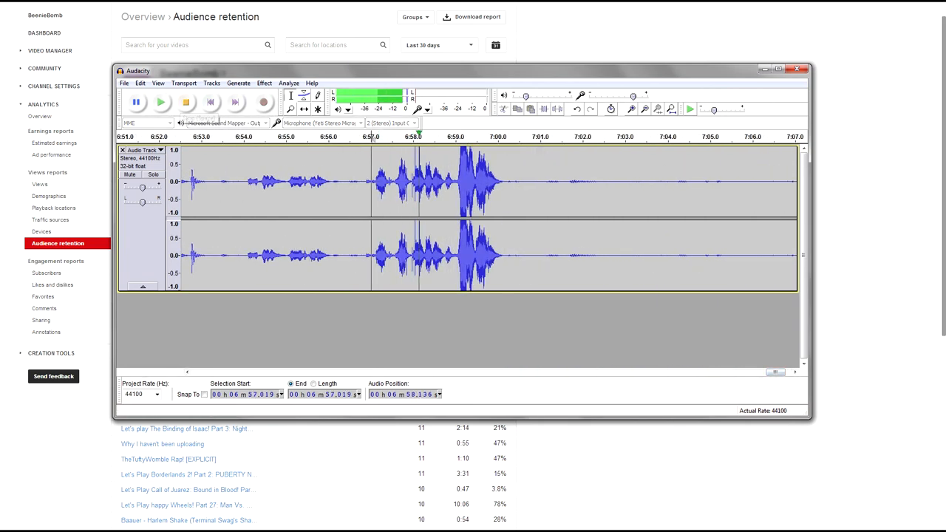
{"action": "left_click", "coordinate": [161, 102]}
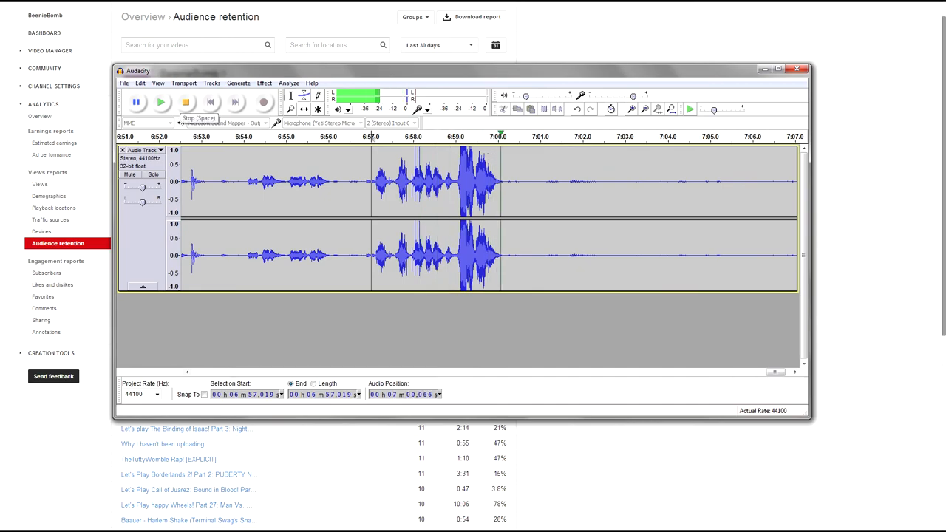